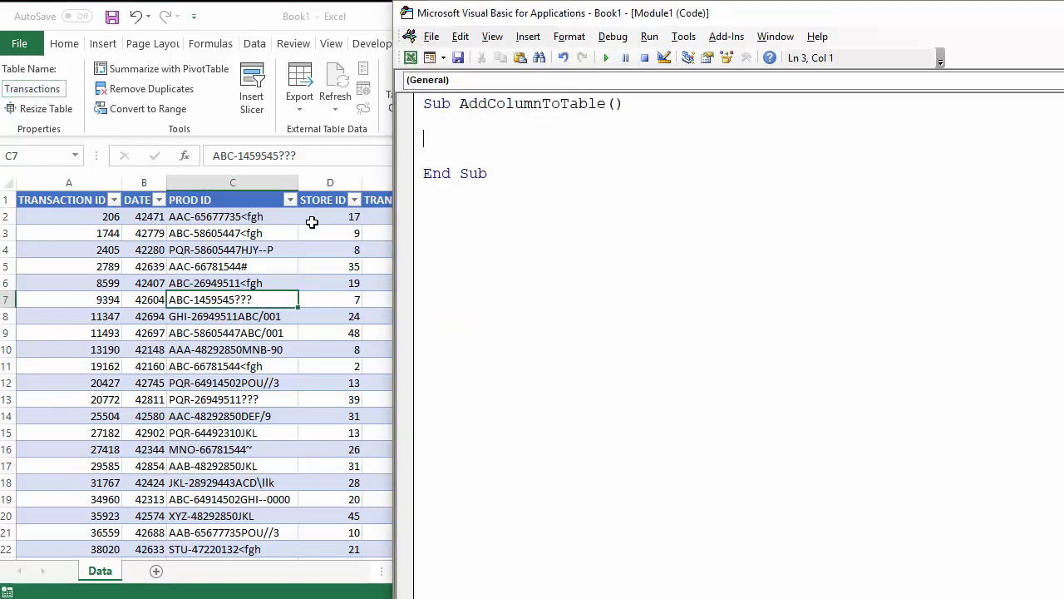
pyautogui.moveTo(237, 200)
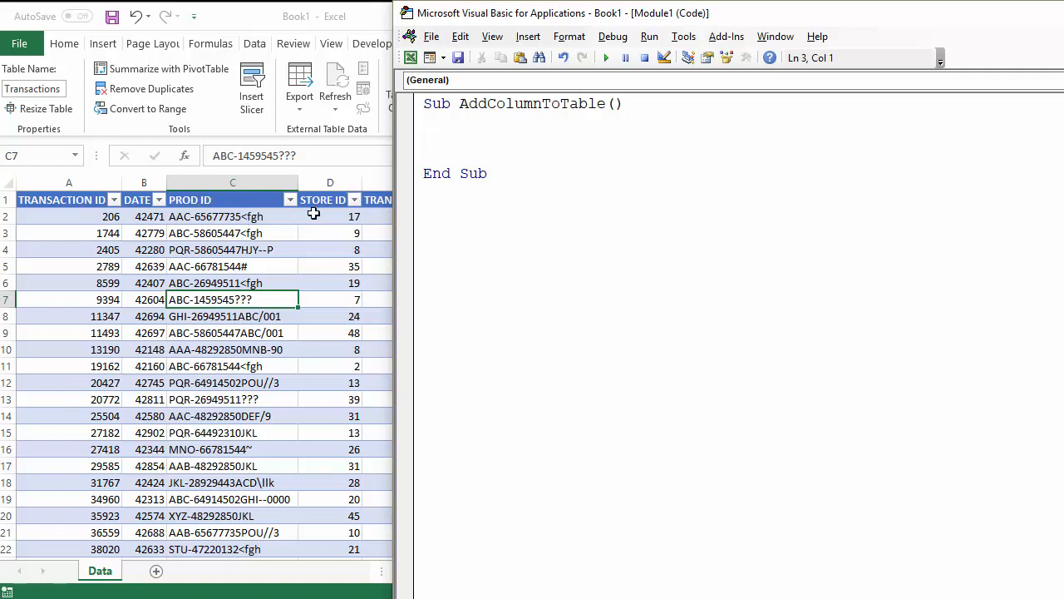
# Declare 'Dim ws As Worksheet' inside the empty AddColumnToTable macro.
pyautogui.click(469, 140)
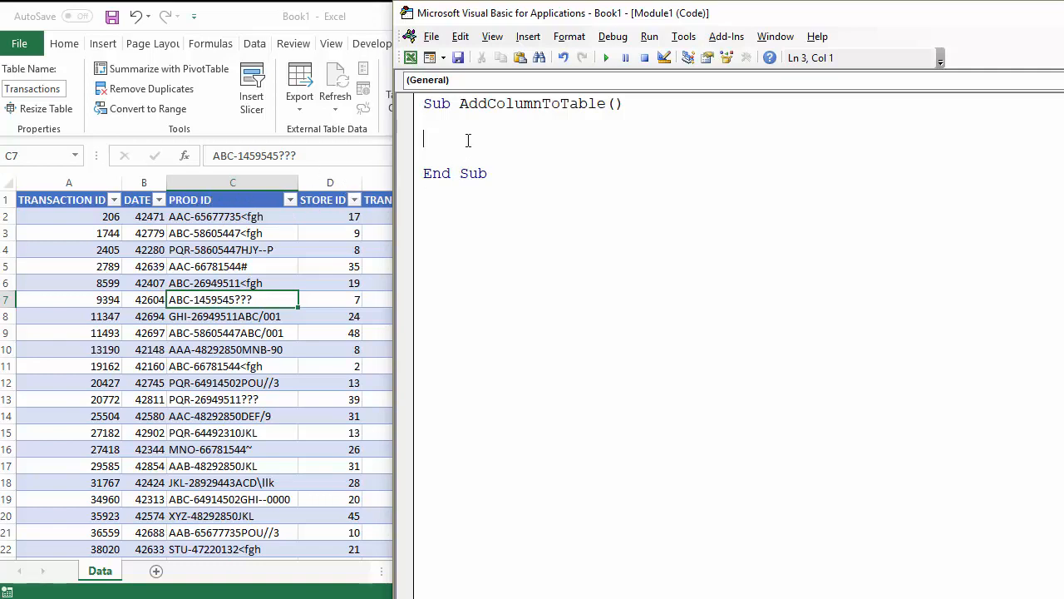
pyautogui.write('dim')
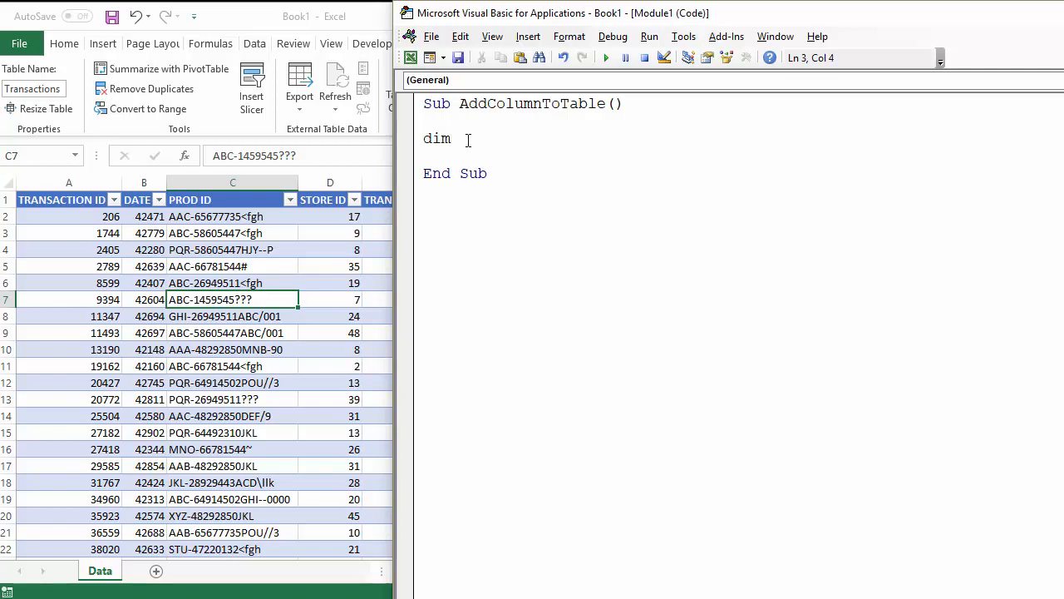
pyautogui.write('ws')
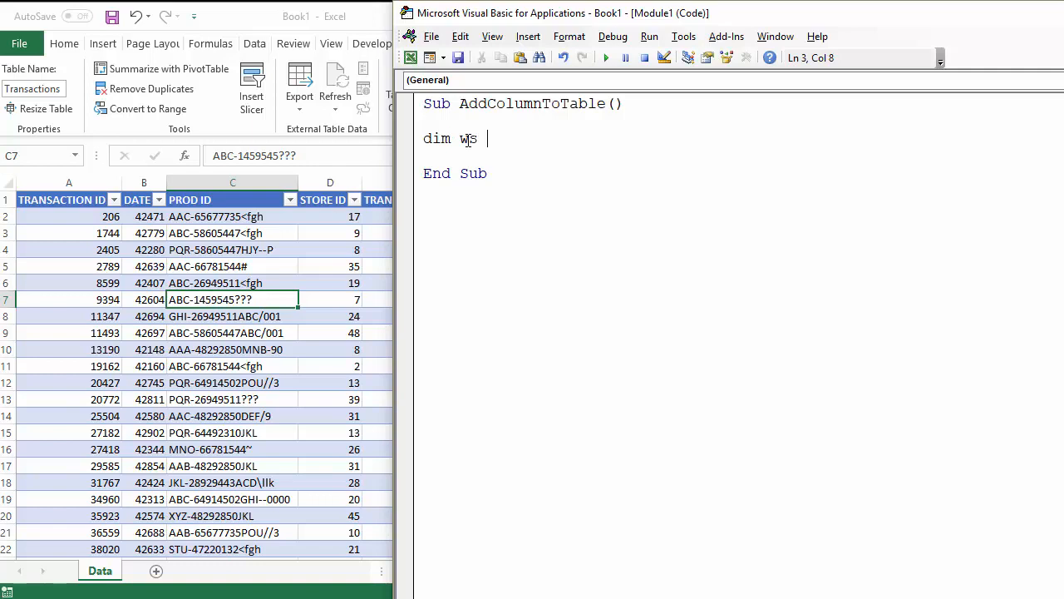
pyautogui.write('as')
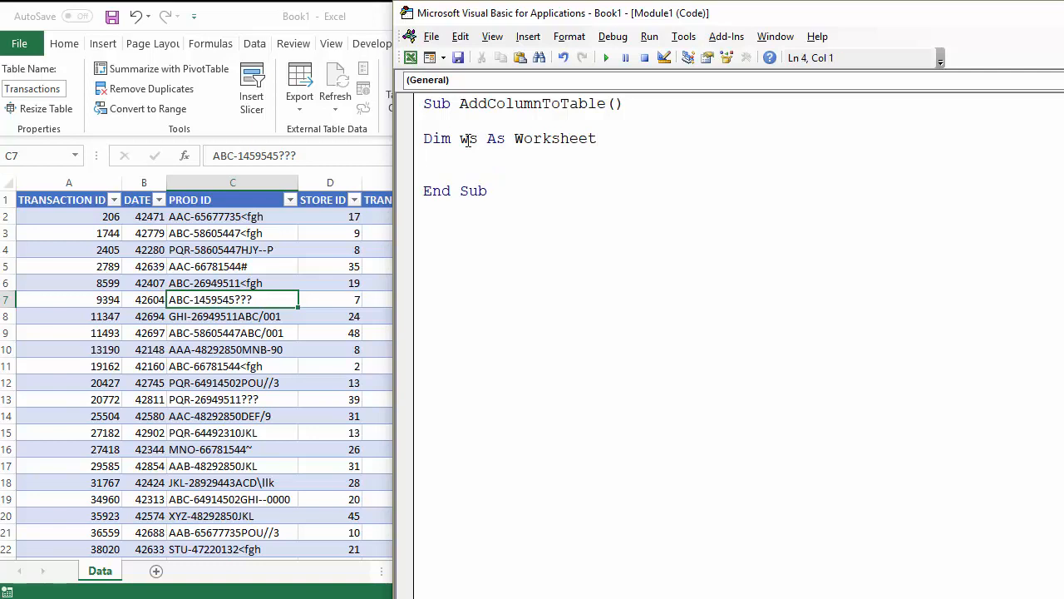
pyautogui.write('s')
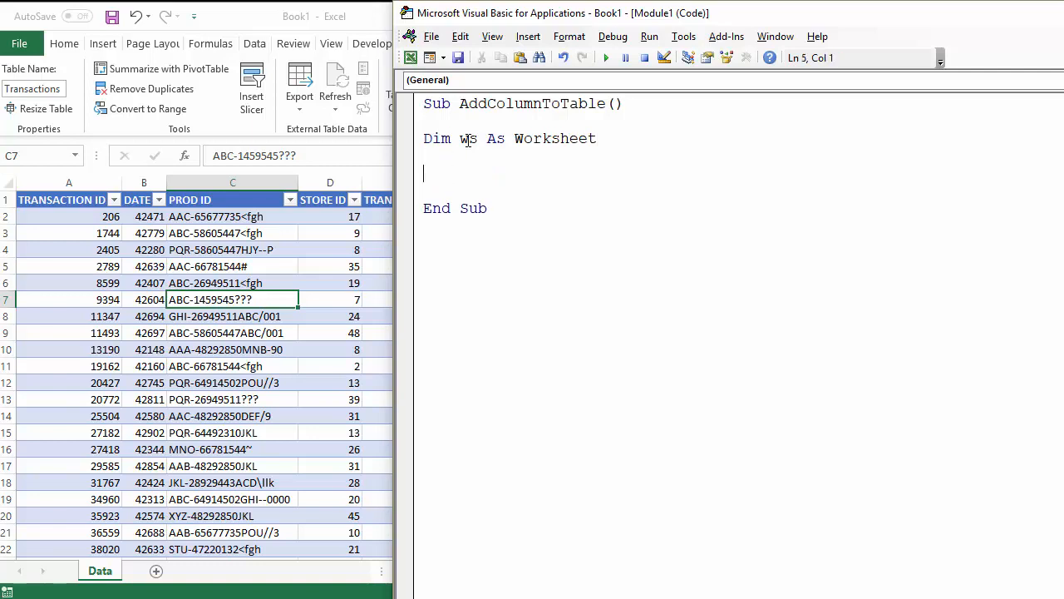
# Add the statement 'Set ws = ActiveSheet' on the next line.
pyautogui.write('set ws')
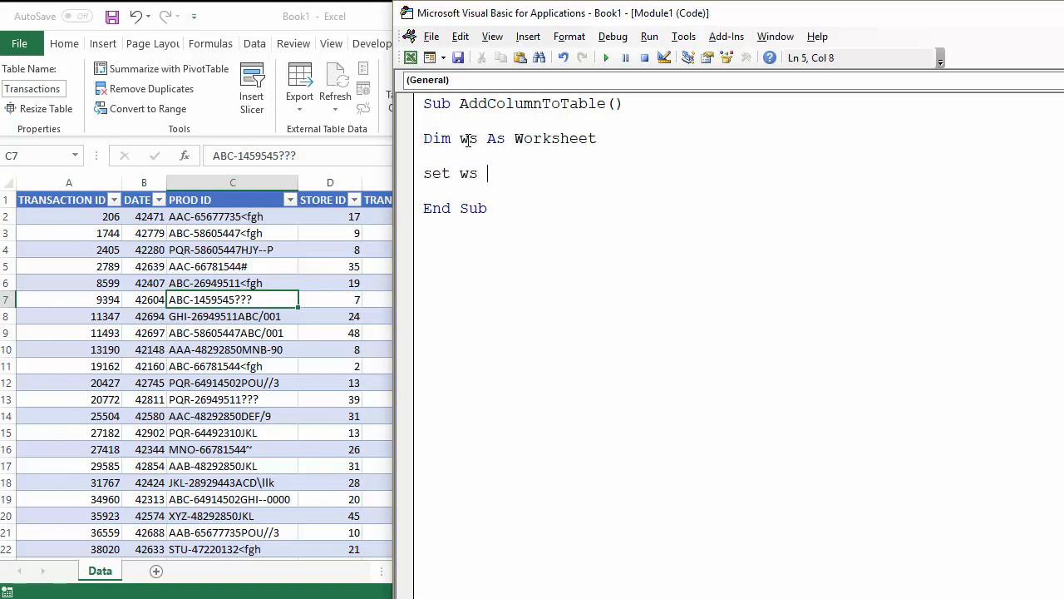
pyautogui.write('= activ')
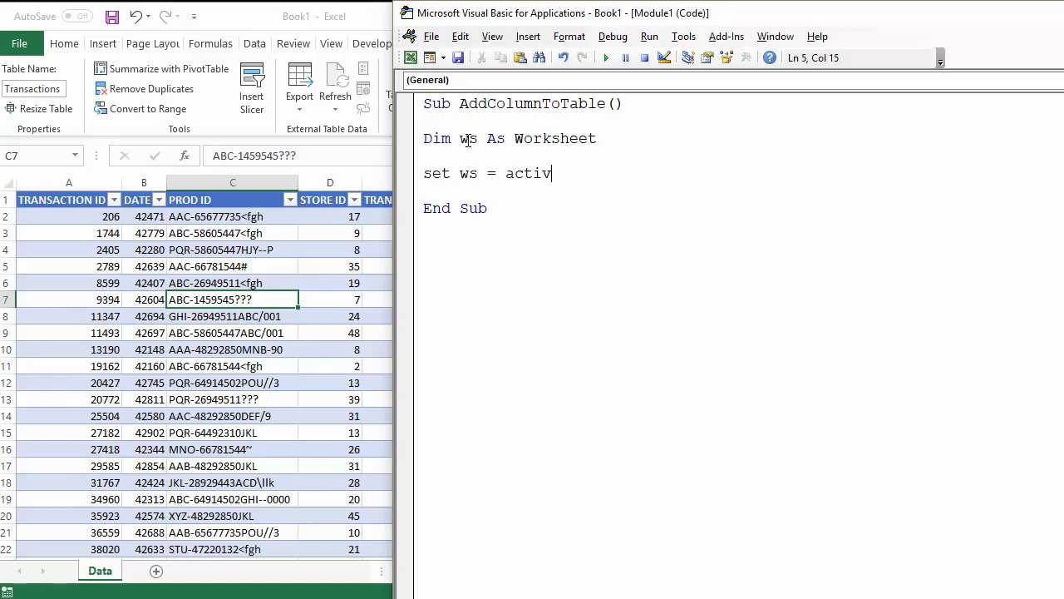
pyautogui.write('esheet')
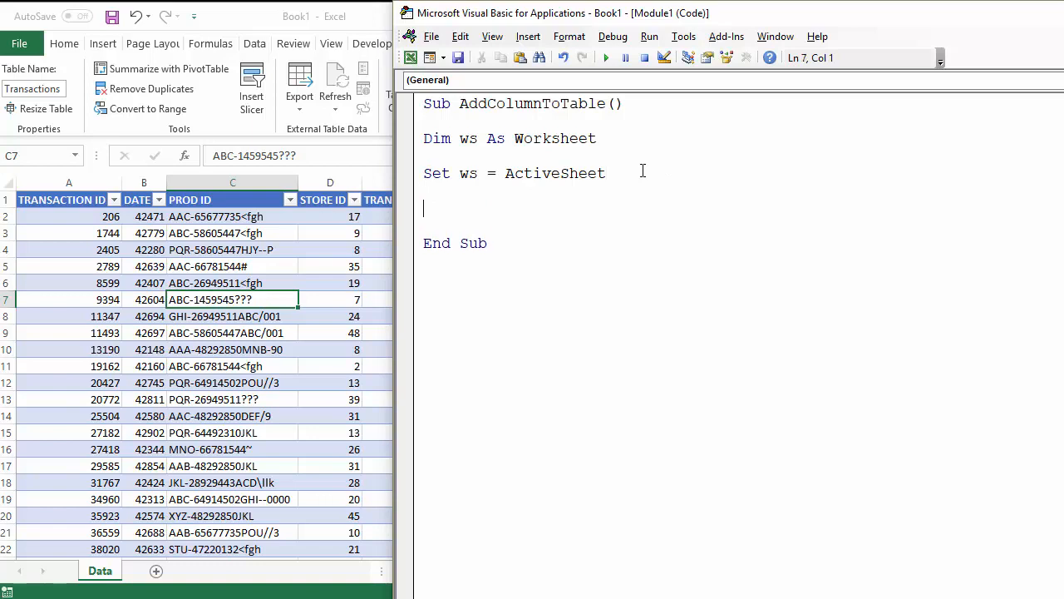
# Write ws.ListObjects("Transactions") using IntelliSense to complete ListObjects.
pyautogui.write('ws.')
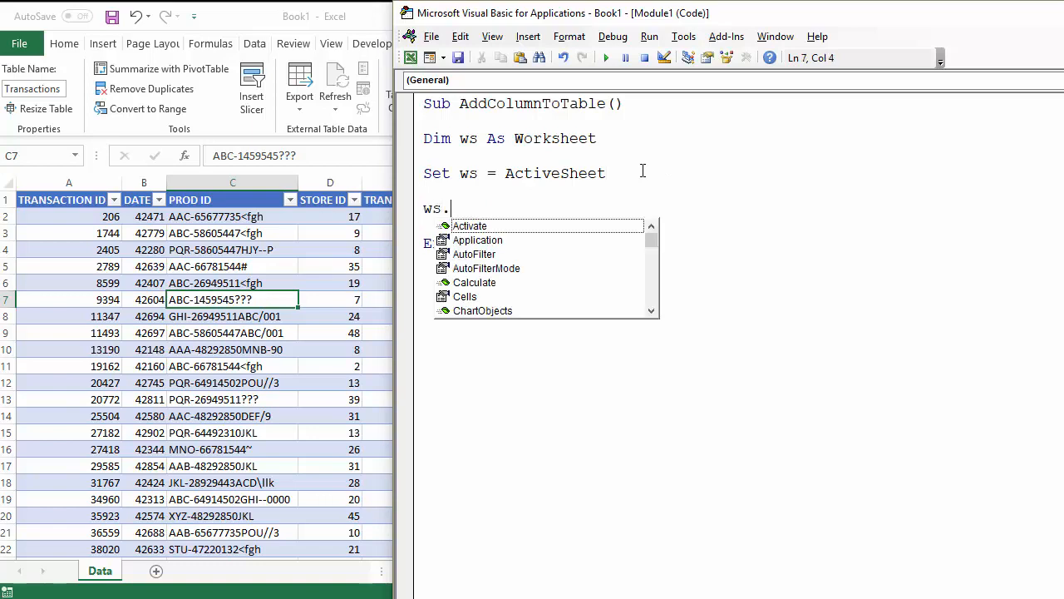
pyautogui.write('li')
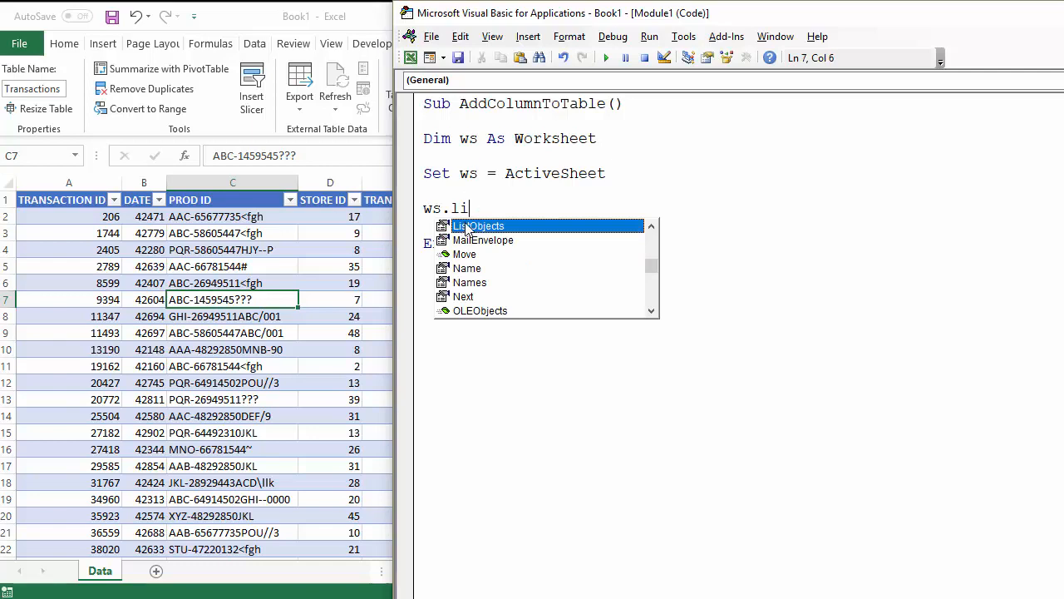
pyautogui.press('tab')
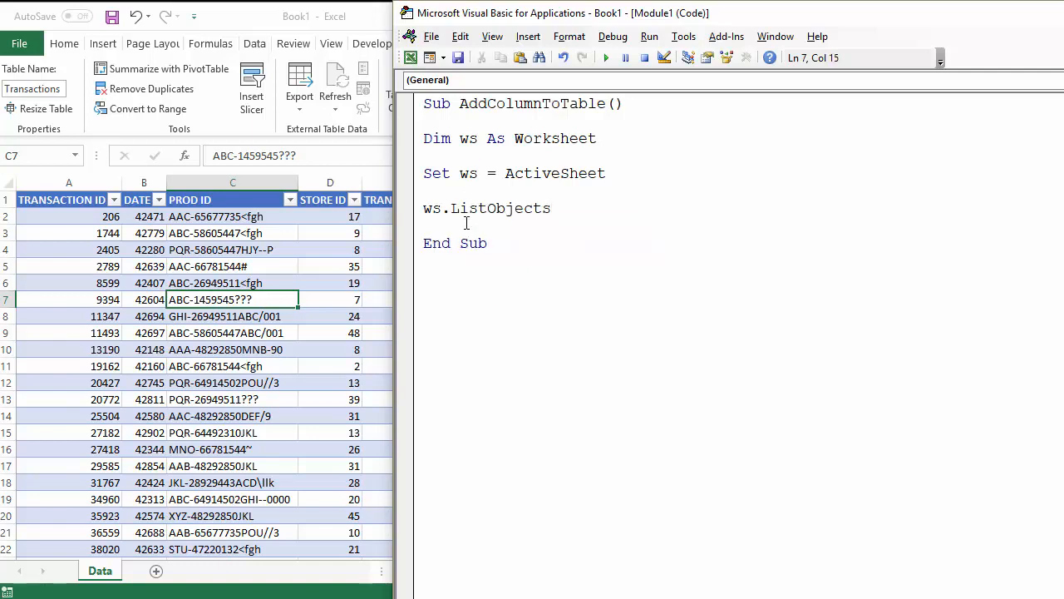
pyautogui.write('(')
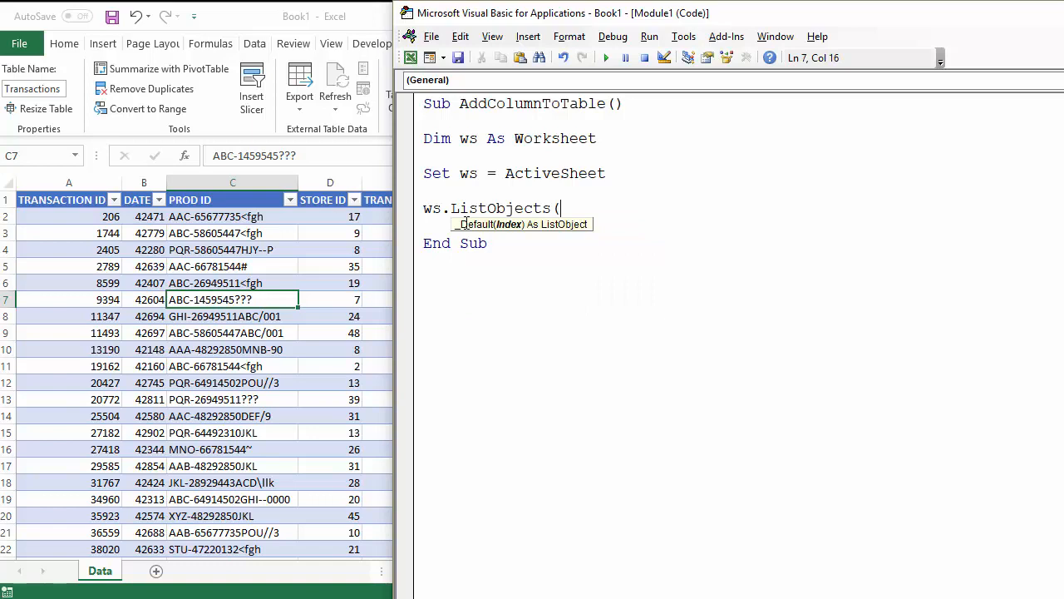
pyautogui.write('"')
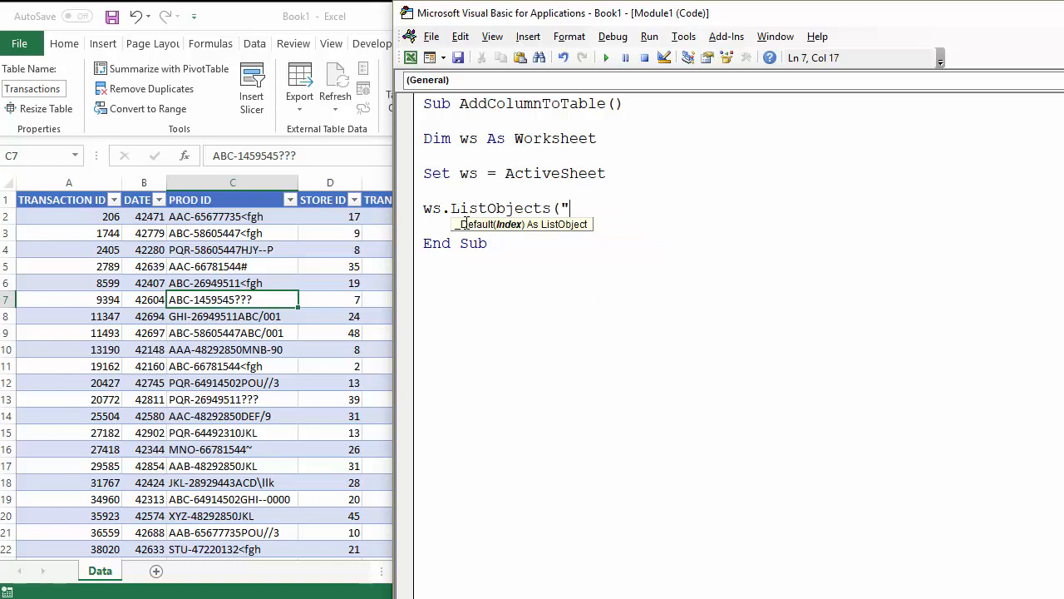
pyautogui.write('Trans')
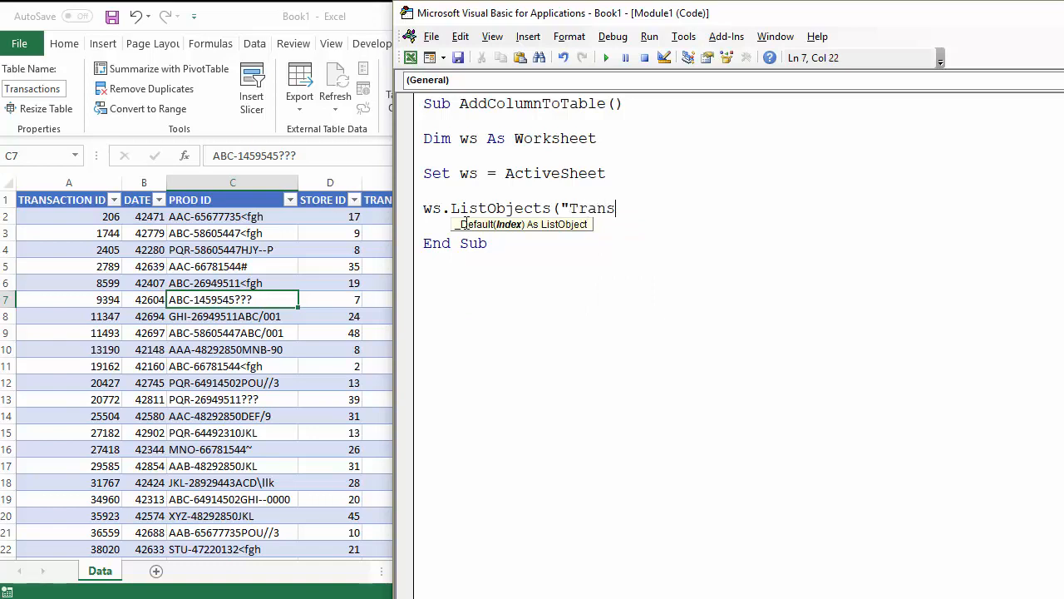
pyautogui.write('actions')
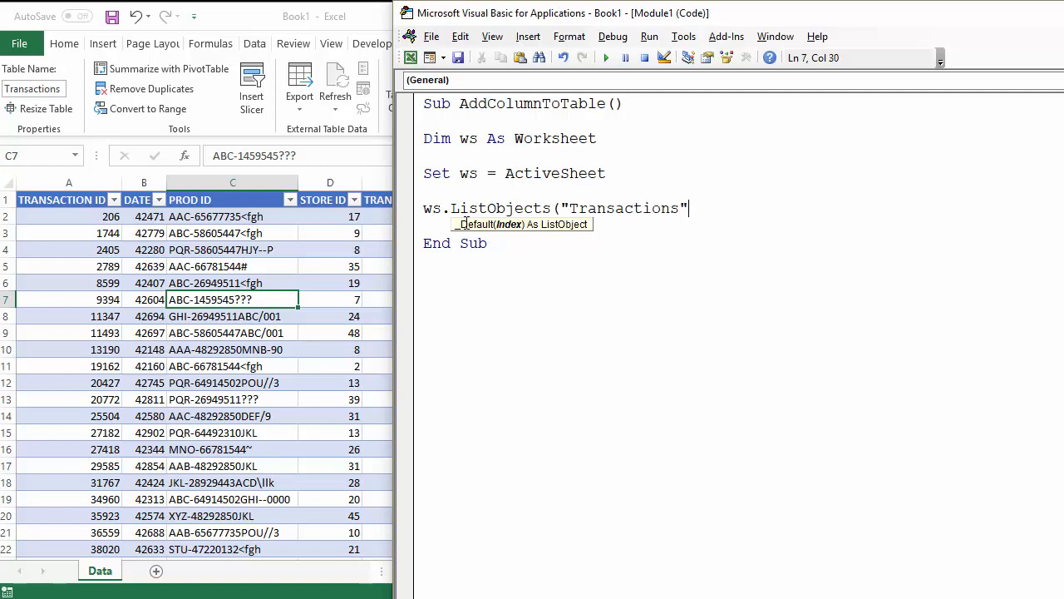
pyautogui.write(')')
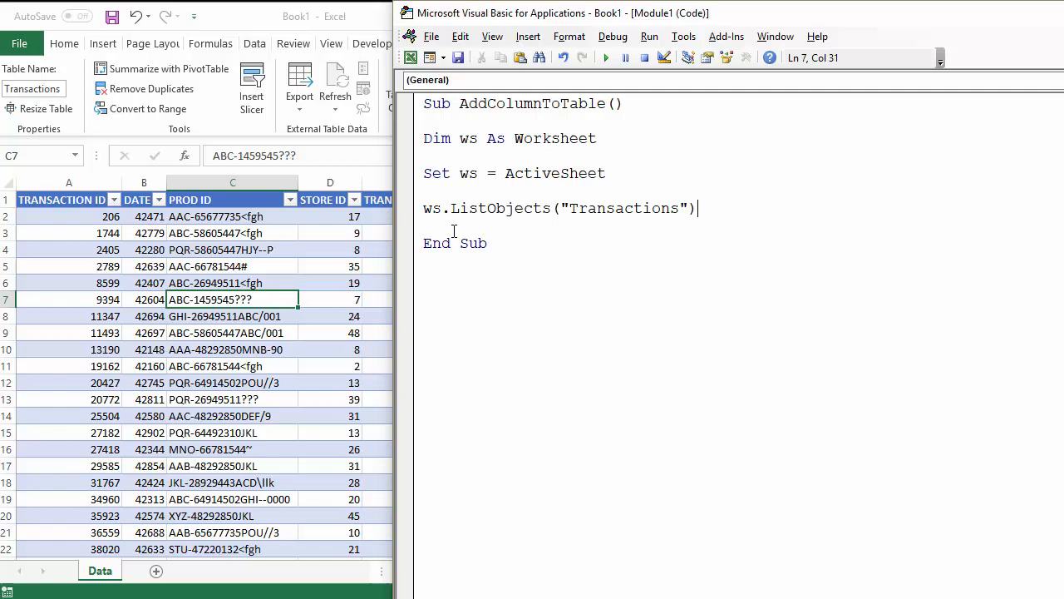
# Extend the statement with .ListColumns.add to start the column-adding call.
pyautogui.write('.l')
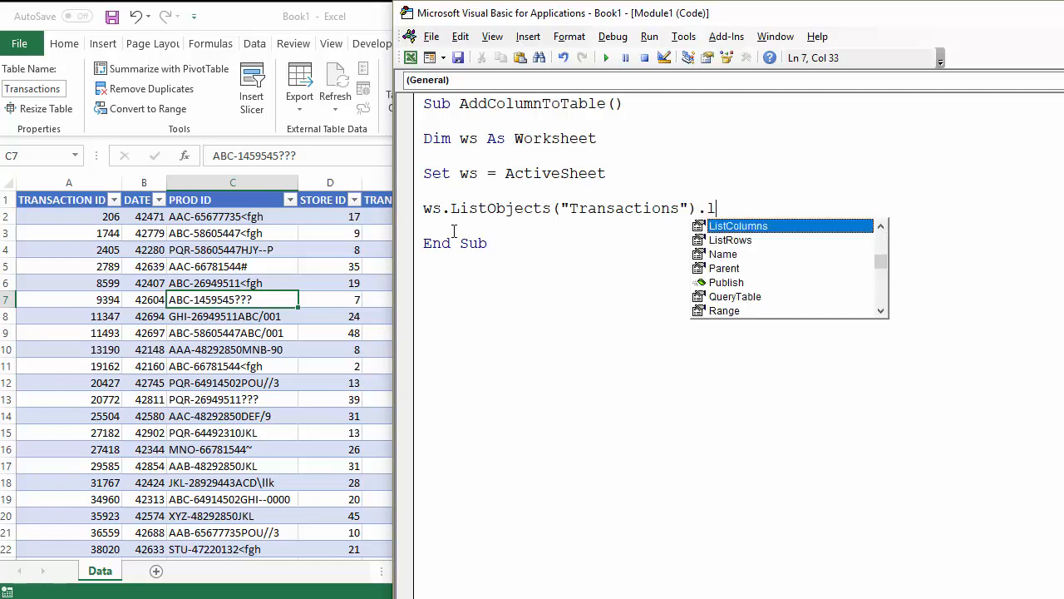
pyautogui.write('istColumns')
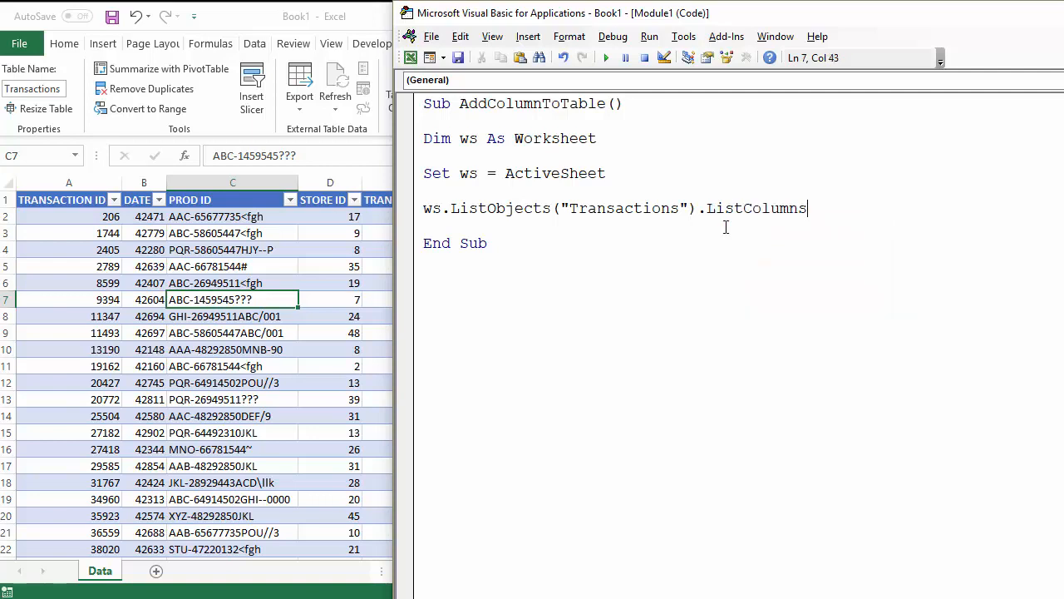
pyautogui.write('.add')
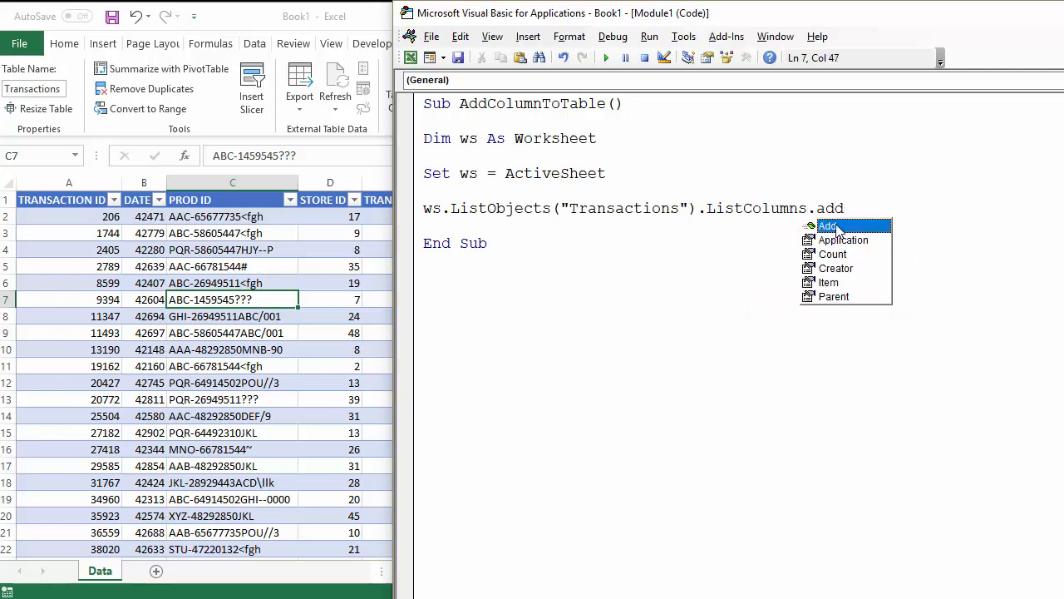
# Complete the line as .Add(4).Name = "PROD DESC" for a column at position 4.
pyautogui.write('(')
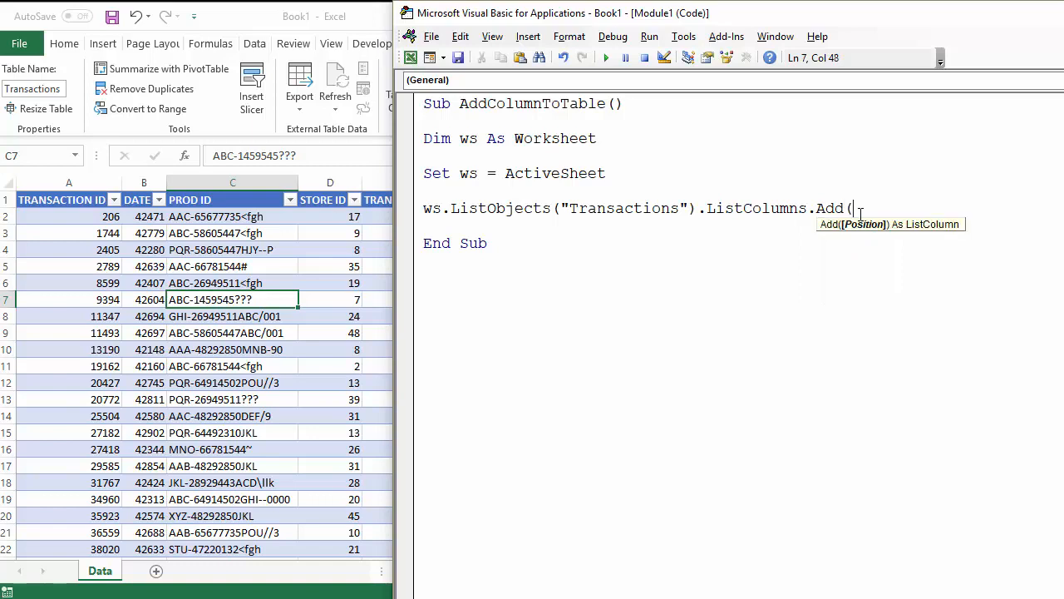
pyautogui.moveTo(858, 233)
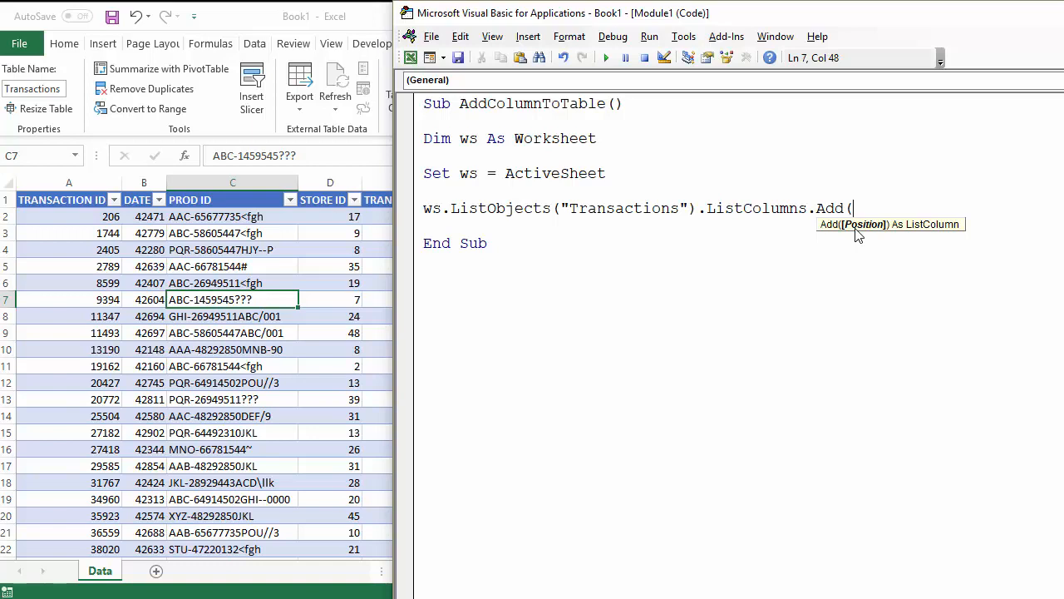
pyautogui.moveTo(65, 209)
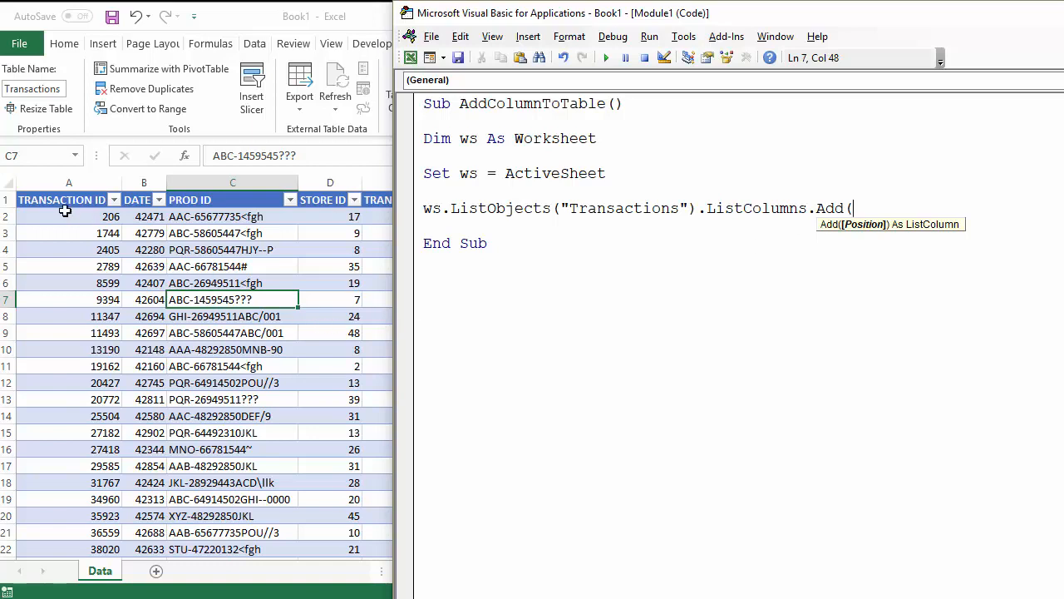
pyautogui.moveTo(166, 203)
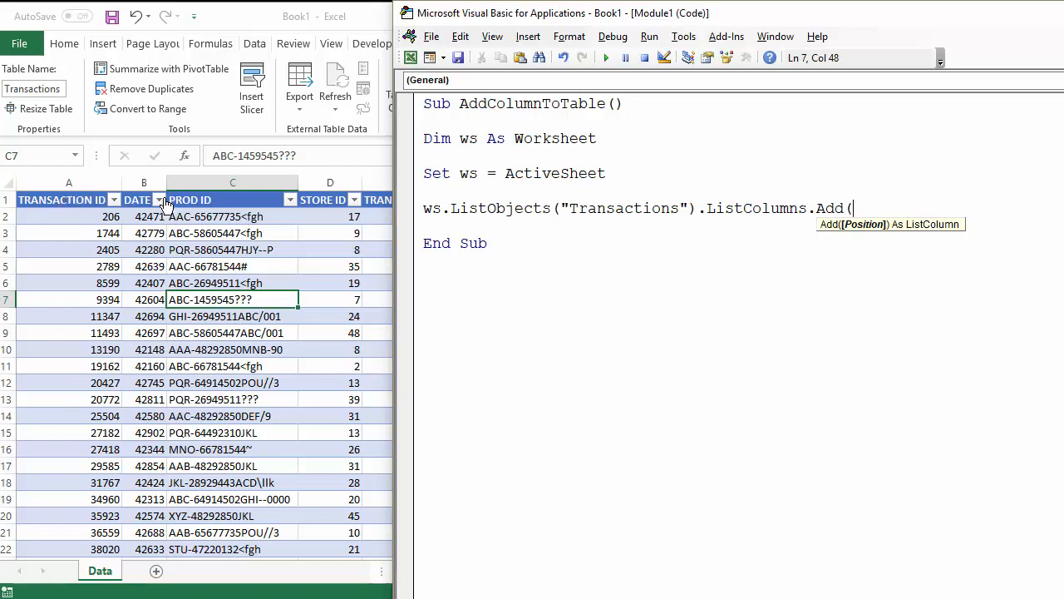
pyautogui.moveTo(212, 198)
pyautogui.write('4')
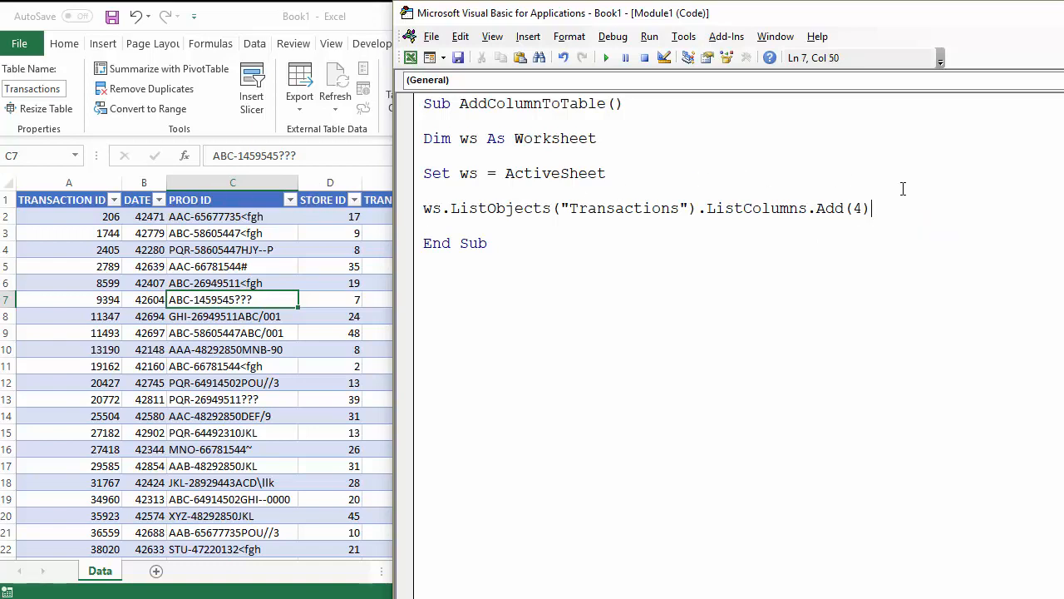
pyautogui.write('.')
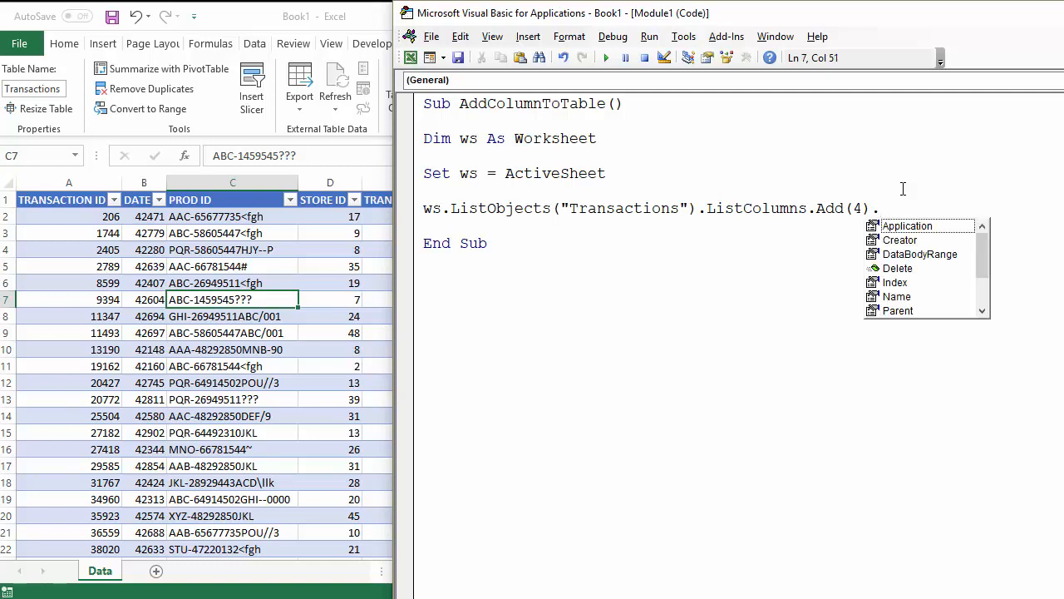
pyautogui.write('name')
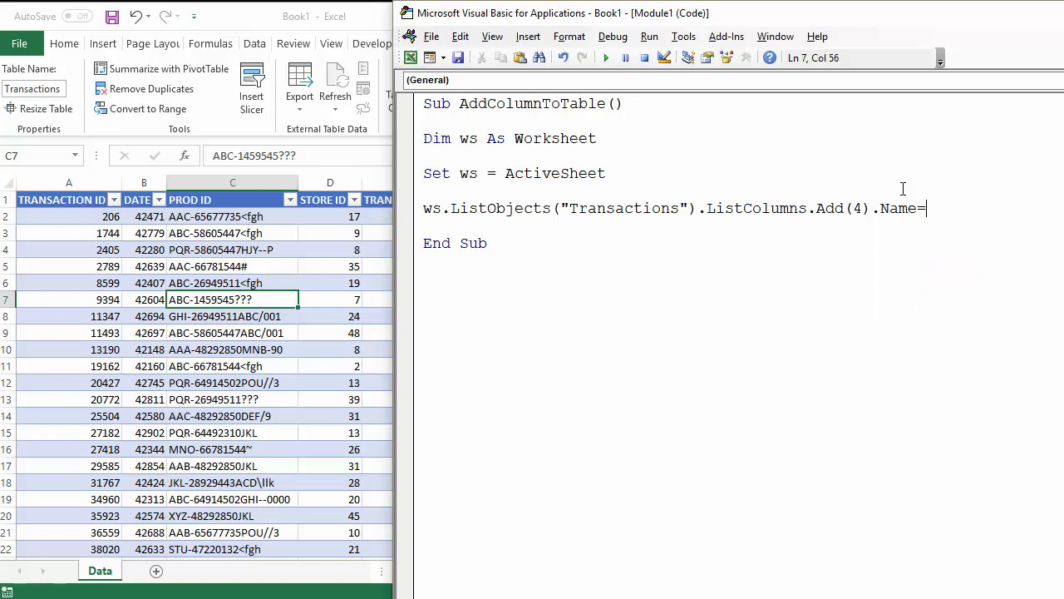
pyautogui.write('"PROD DESC')
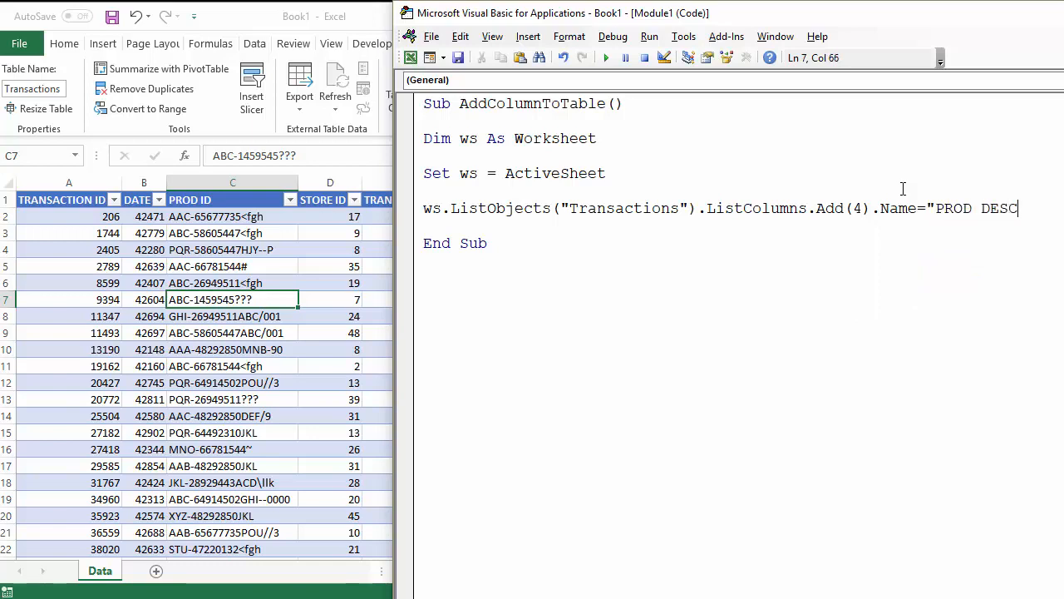
pyautogui.write('"')
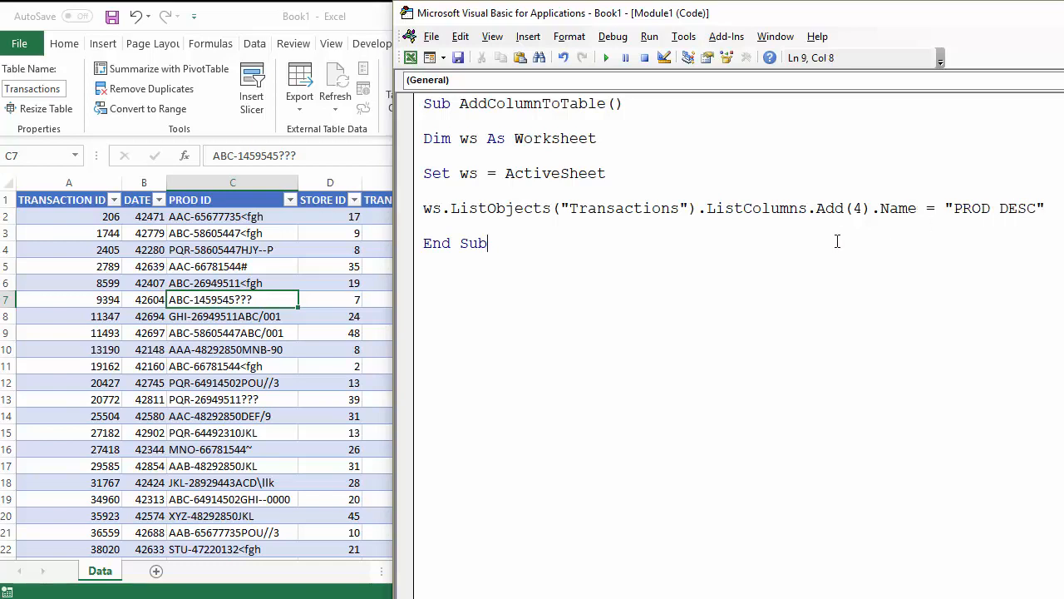
pyautogui.moveTo(595, 246)
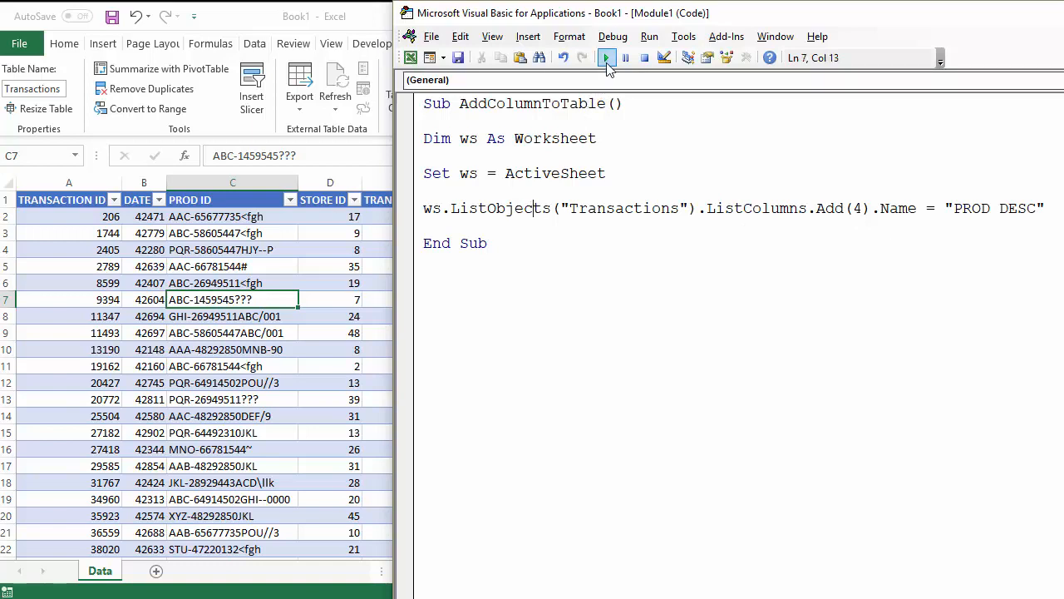
# Run AddColumnToTable so PROD DESC appears as the fourth Transactions column.
pyautogui.click(607, 57)
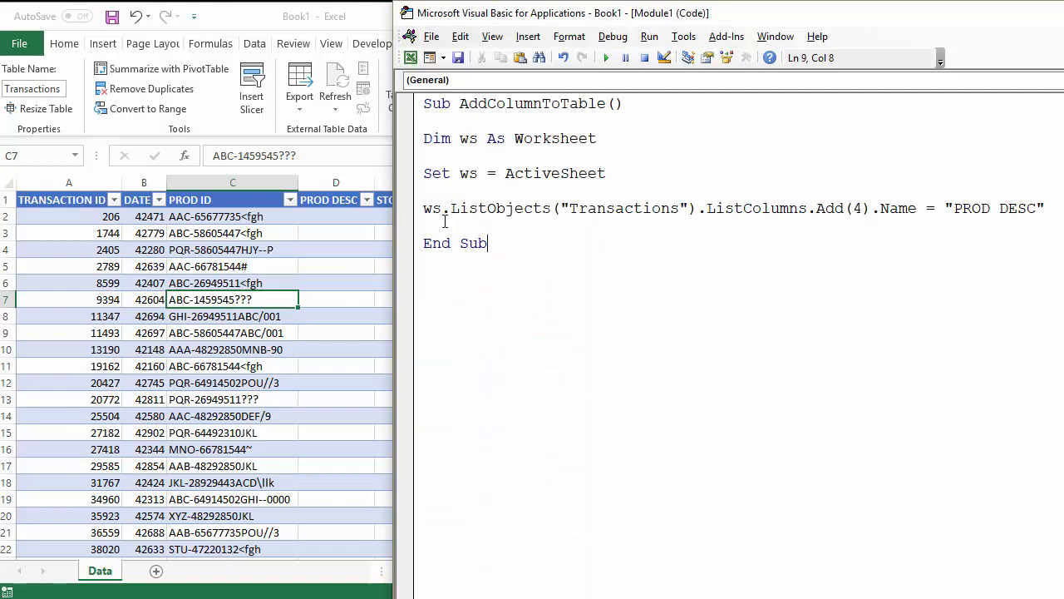
pyautogui.moveTo(482, 273)
pyautogui.write("'")
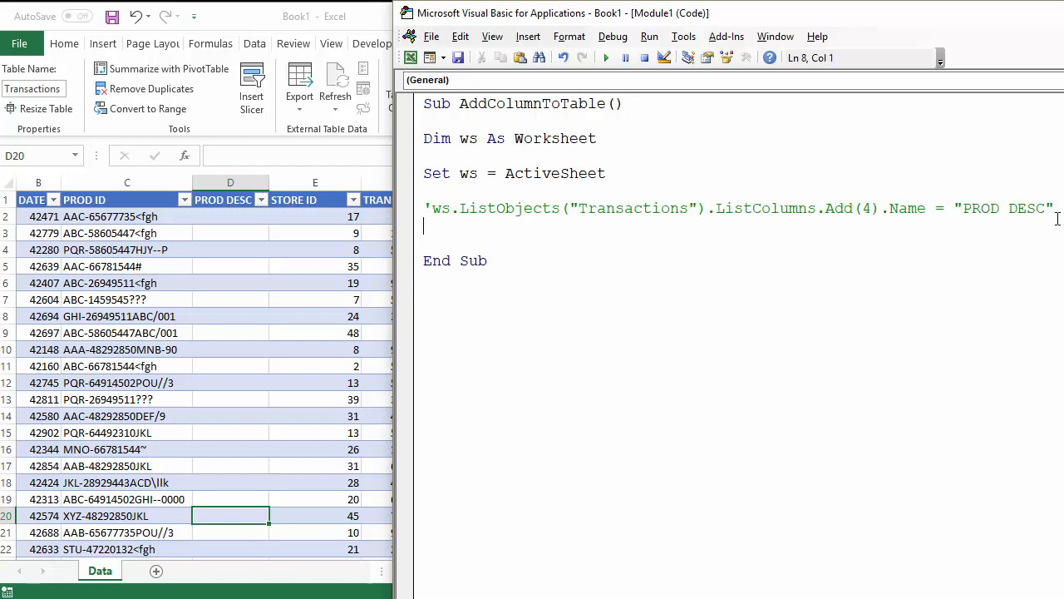
# Comment out the PROD DESC line, add a line naming a new column "NOTES", and run it.
pyautogui.write('ws.ListObjects("Transactions").ListColumns.Add(4).Name = "PROD DESC"')
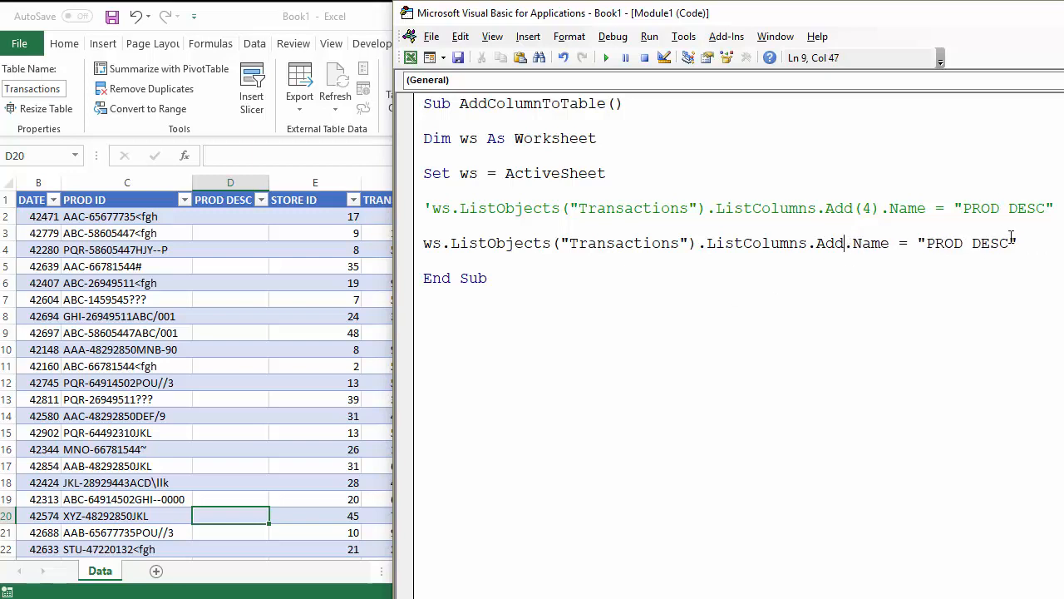
pyautogui.write('NO')
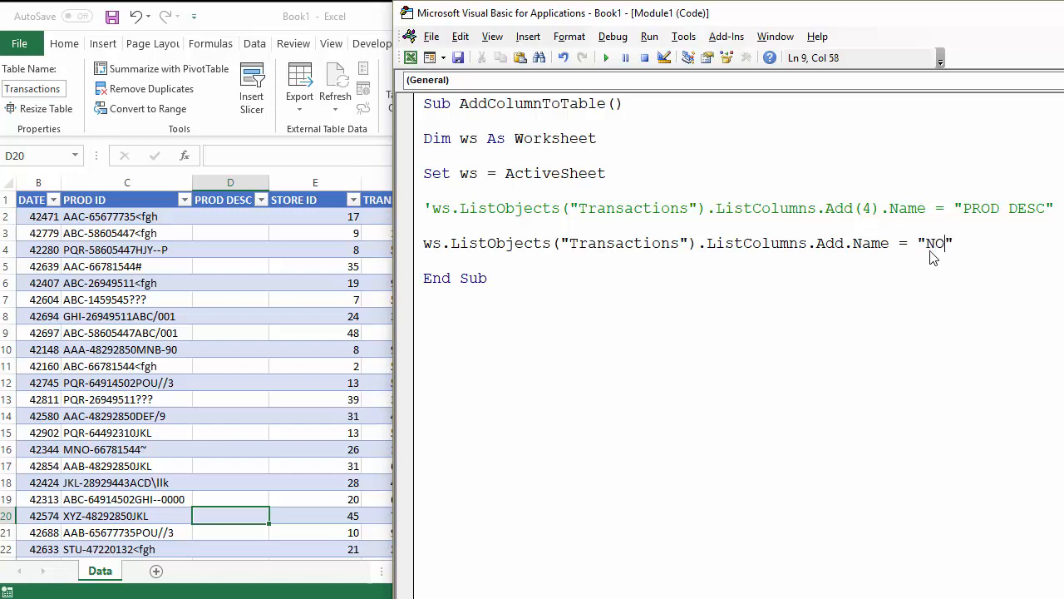
pyautogui.write('TES')
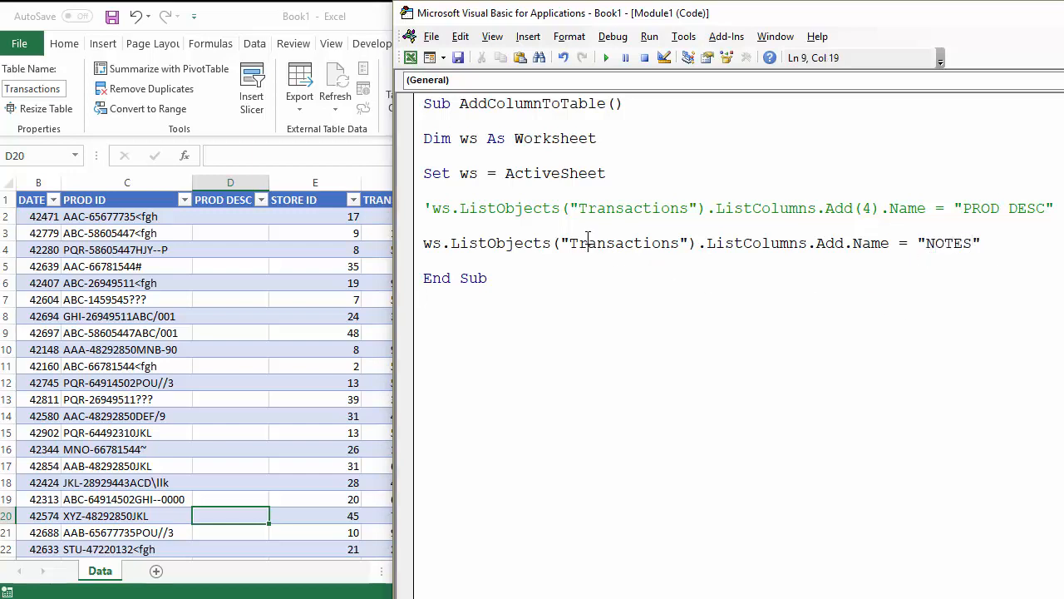
pyautogui.click(605, 56)
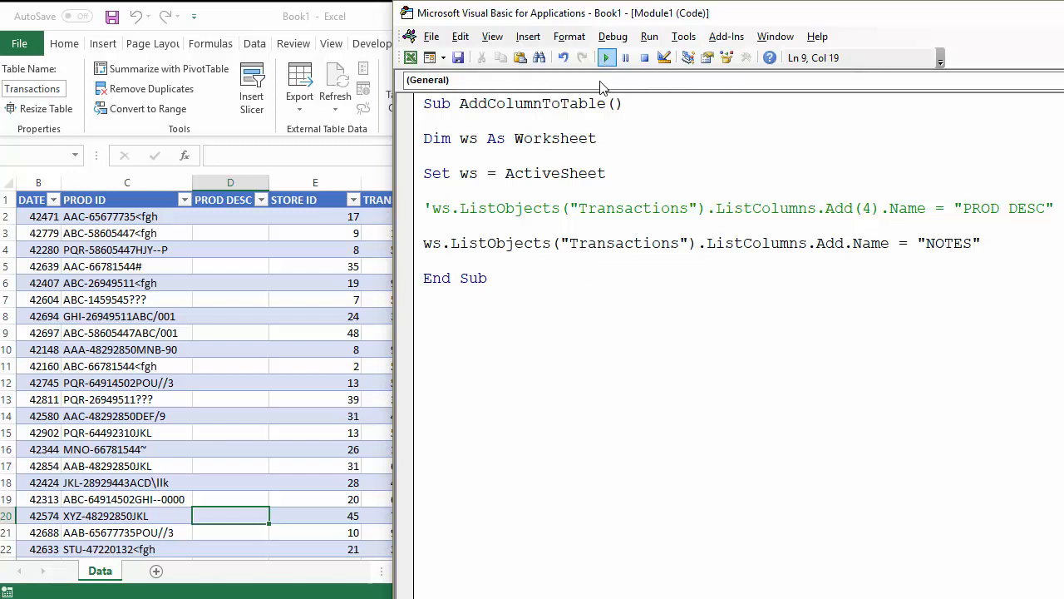